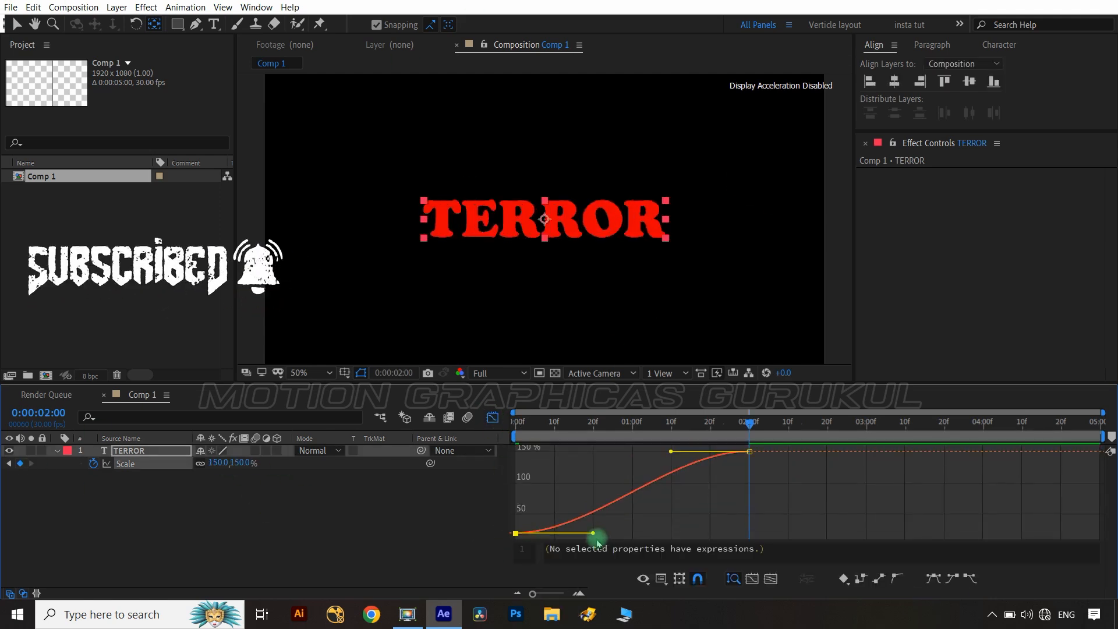
# - Pull the first Scale keyframe's handle up so the 0–150% scale starts fast and eases out
pyautogui.moveTo(599, 536); pyautogui.dragTo(648, 455)
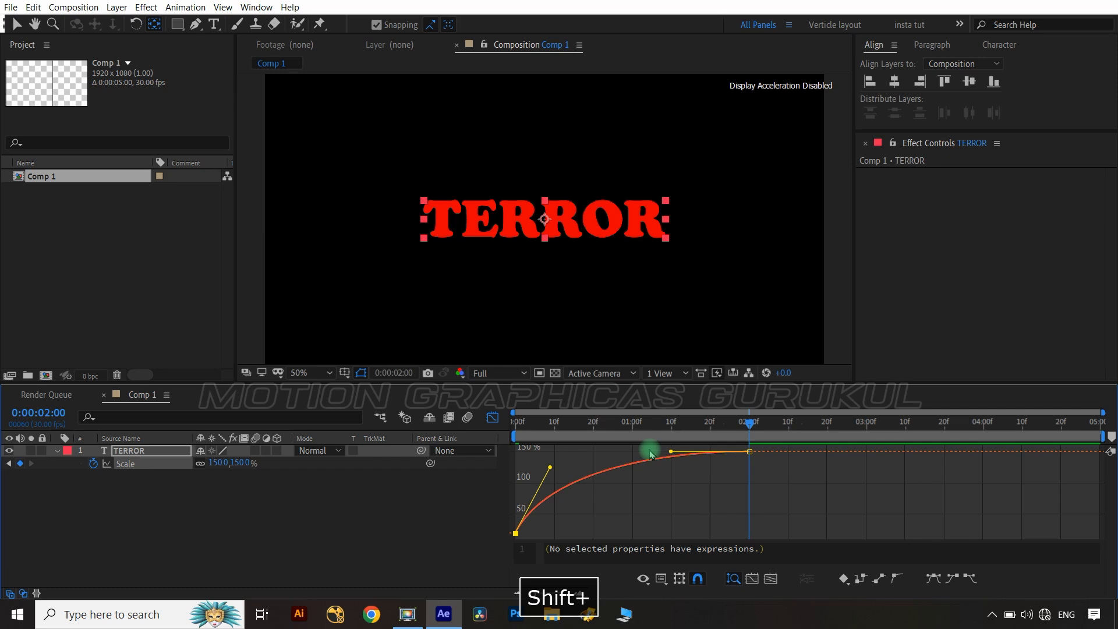
pyautogui.click(146, 7)
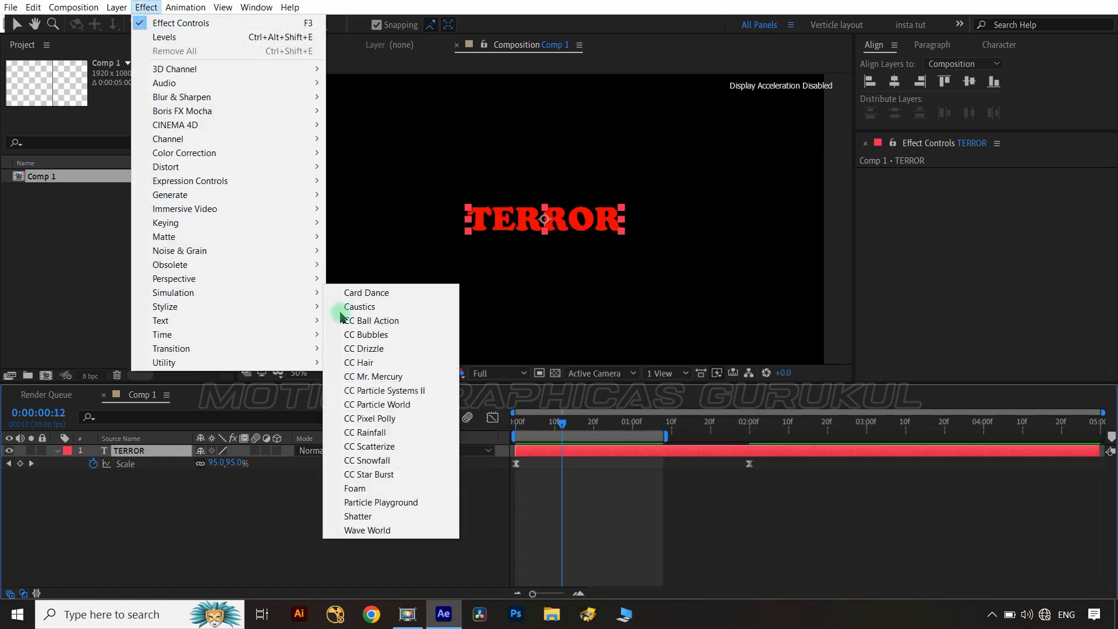
# - Add CC Particle World to TERROR with Jet Sideways animation and Faded Sphere particles
pyautogui.click(377, 404)
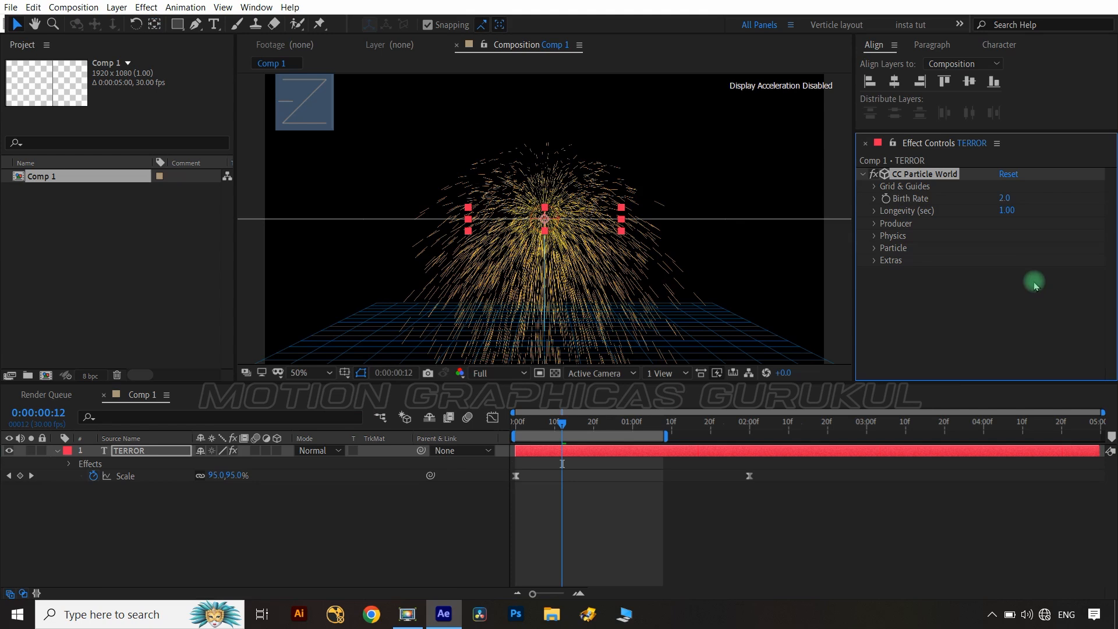
pyautogui.click(891, 236)
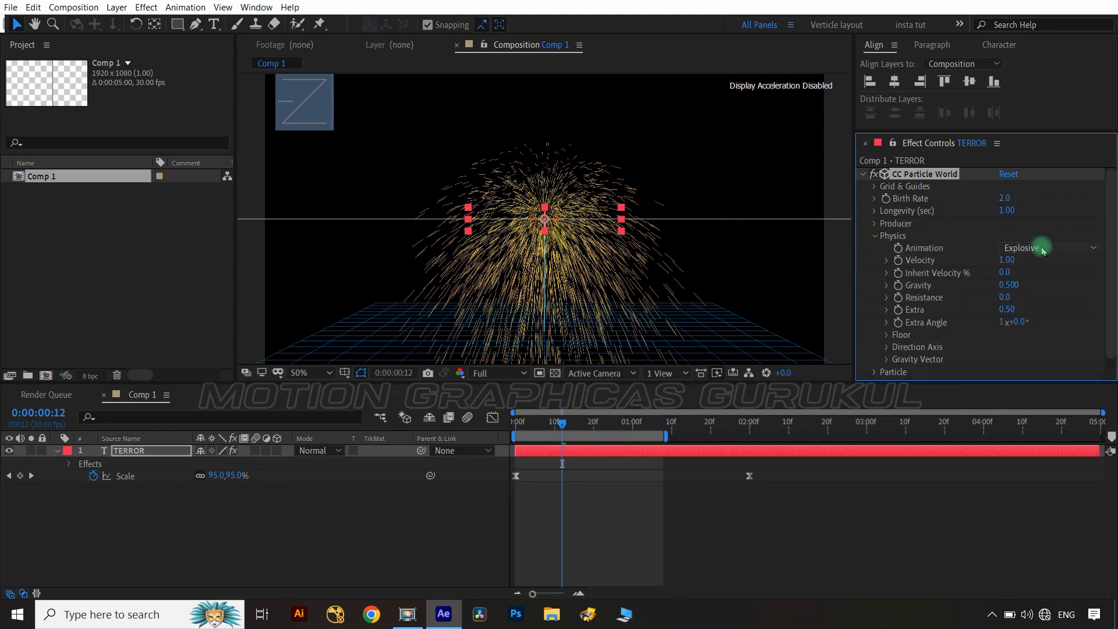
pyautogui.click(1049, 248)
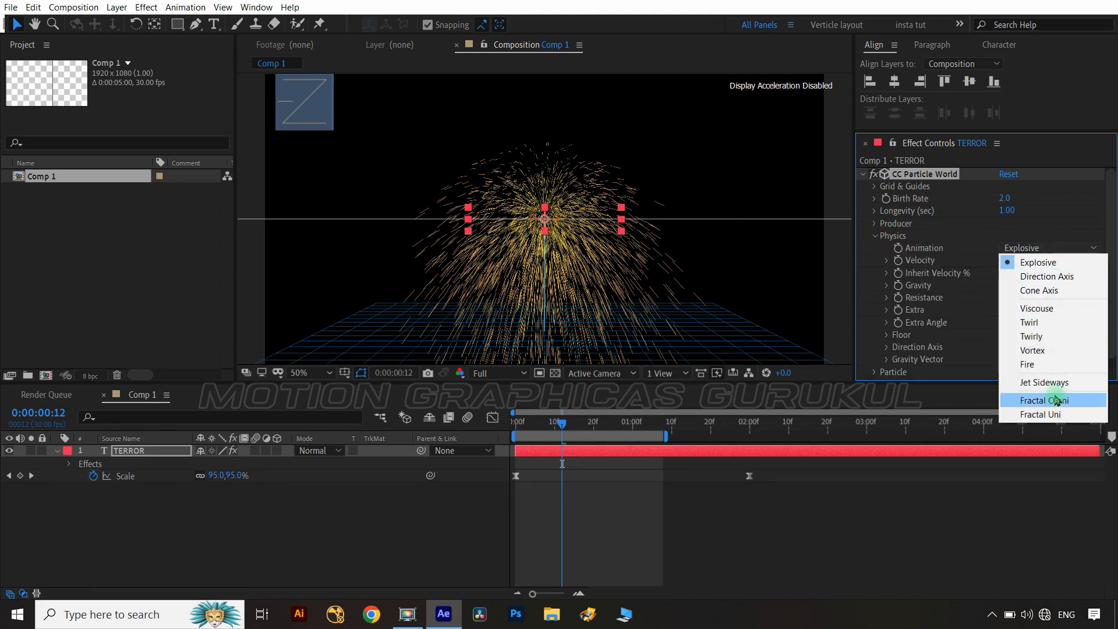
pyautogui.click(1042, 381)
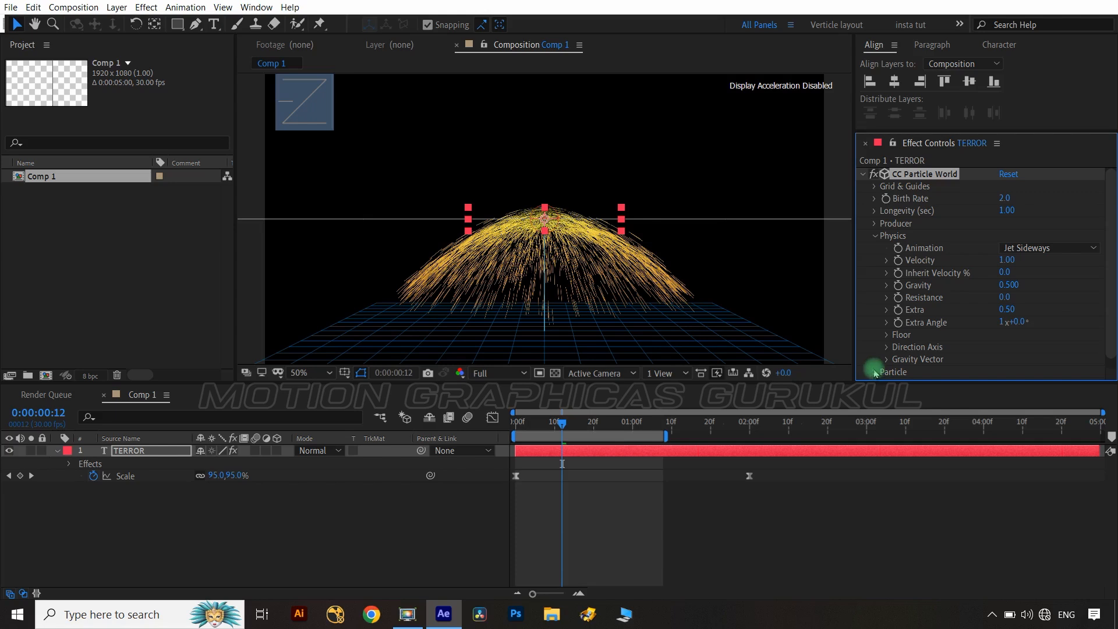
pyautogui.click(1050, 188)
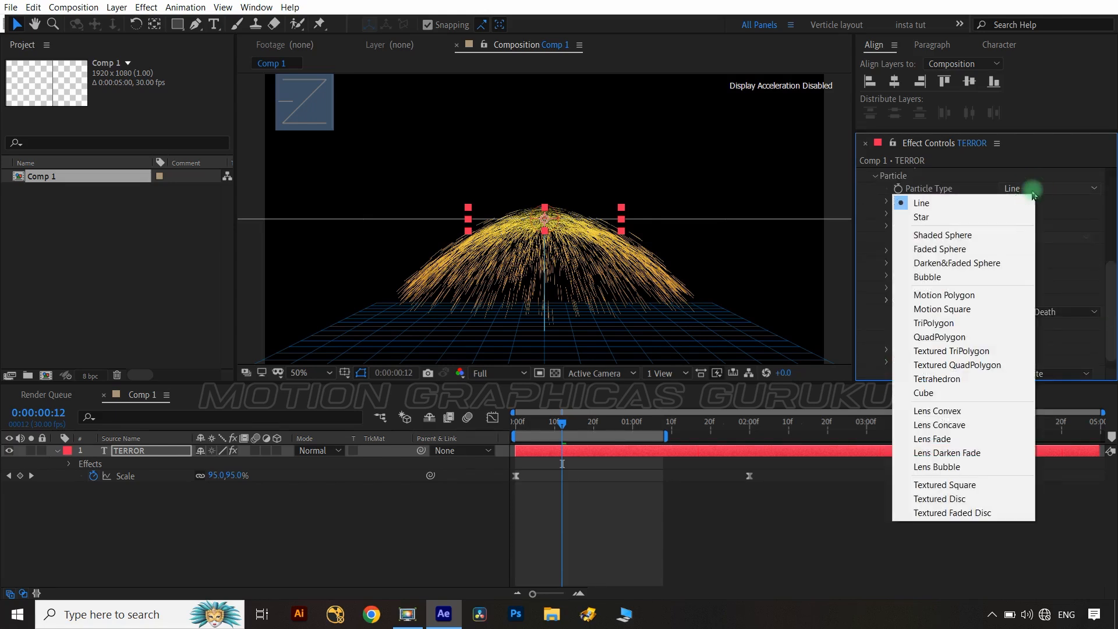
pyautogui.click(940, 248)
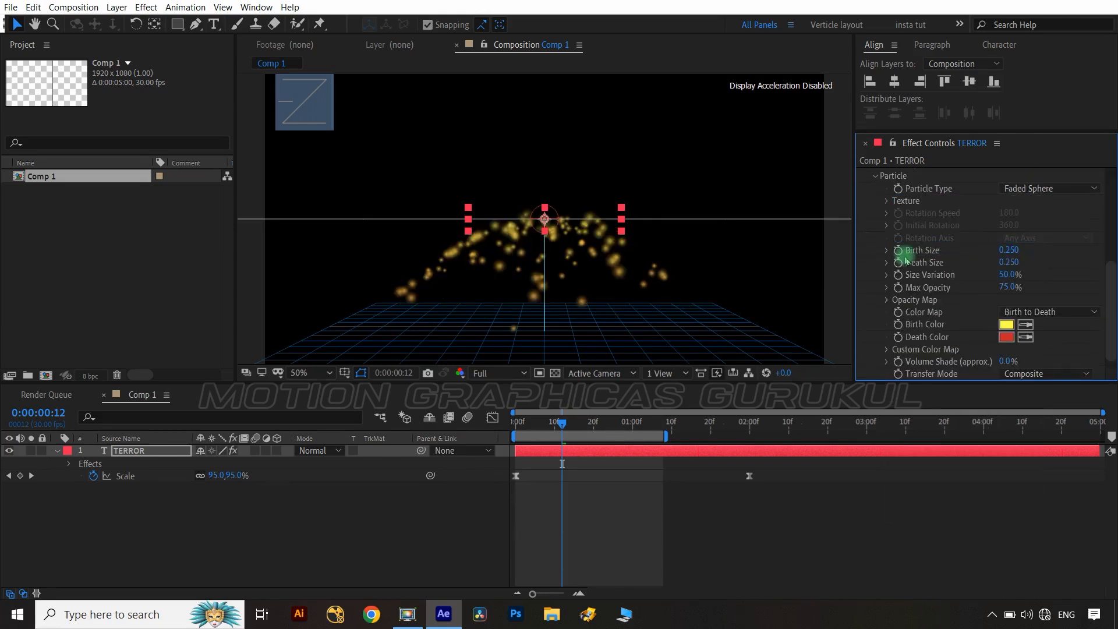
pyautogui.scroll(-3)
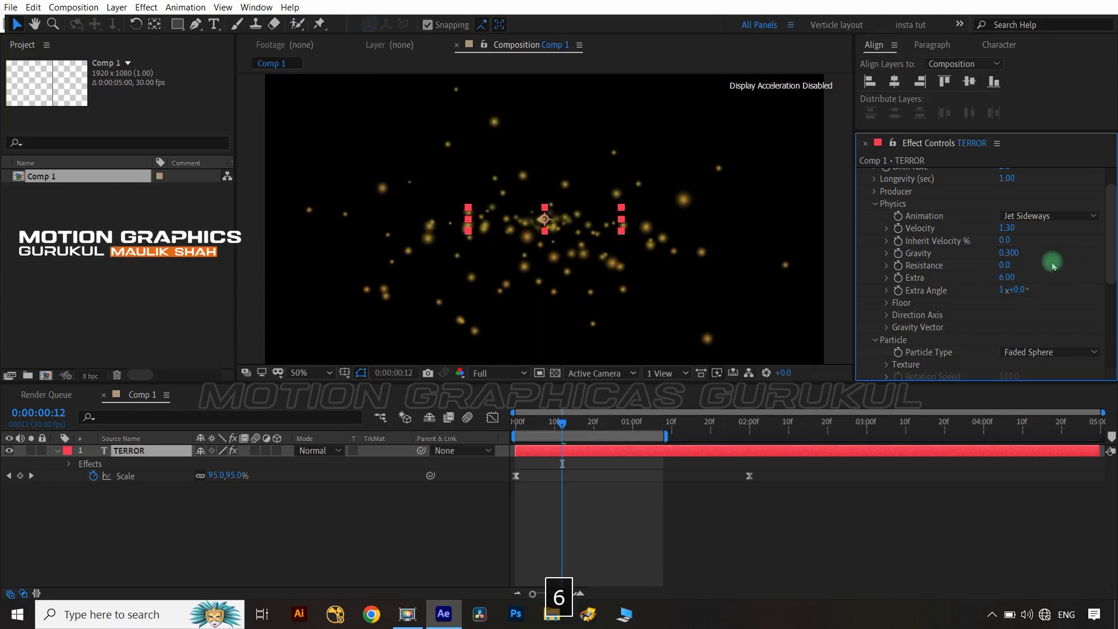
# - Set velocity 1.30, gravity 0.300, extra 6.00, Birth Size 0.500, red colors, Radius X 0.165
pyautogui.scroll(-3)
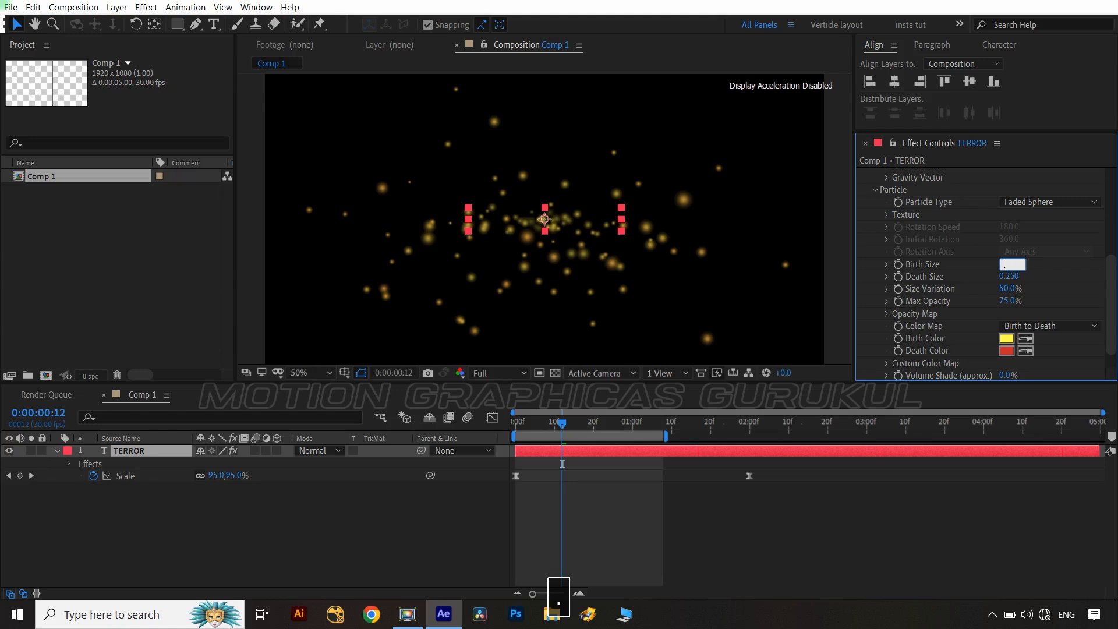
pyautogui.write('0.500')
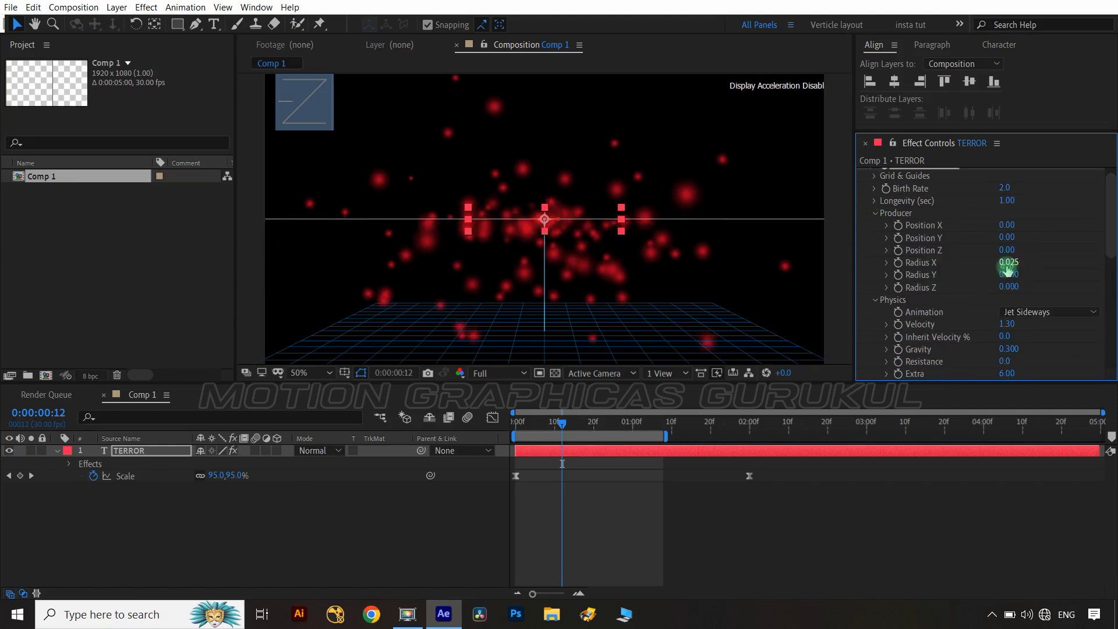
pyautogui.doubleClick(1008, 264)
pyautogui.write('0.165')
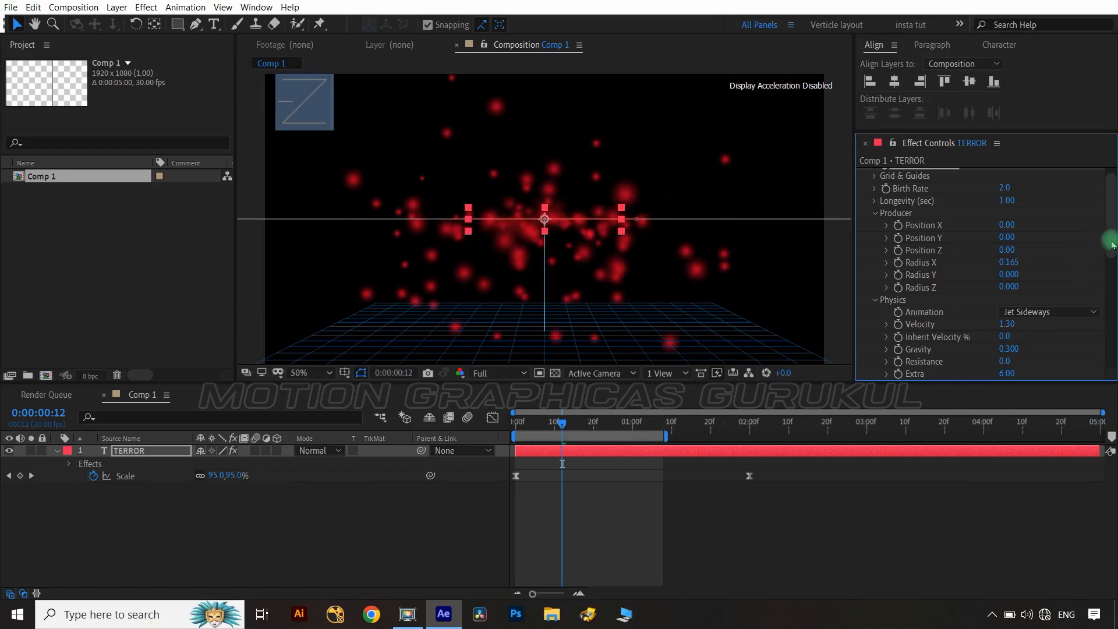
pyautogui.scroll(-3)
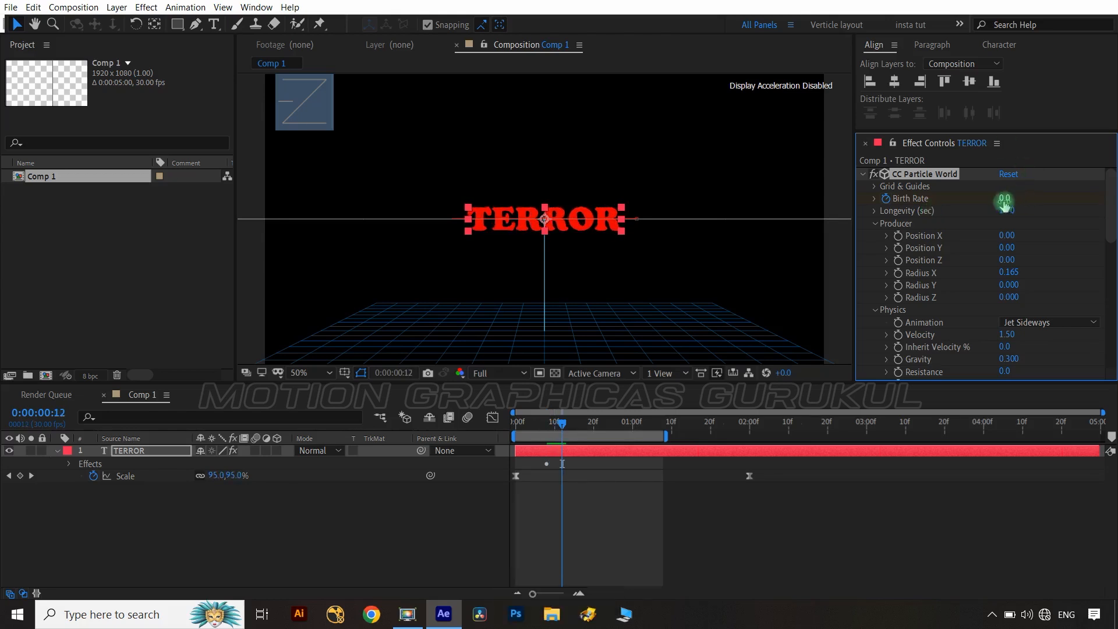
# - Keyframe Birth Rate at 0, stepping frame by frame to burst to 10 and back to 0
pyautogui.moveTo(1003, 198); pyautogui.dragTo(1006, 198)
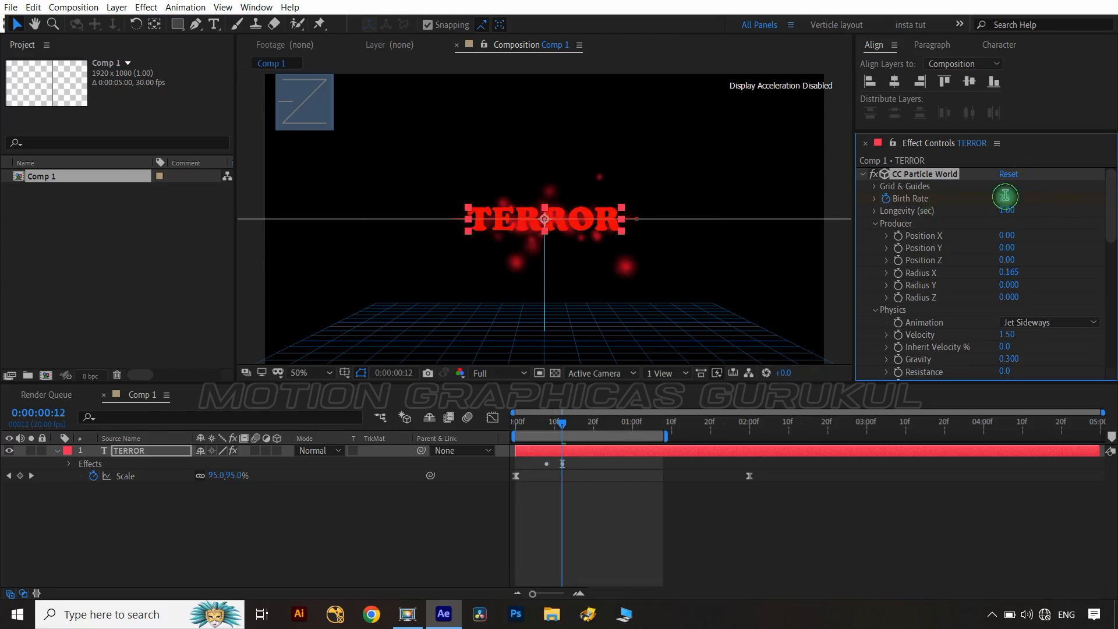
pyautogui.press('ctrl+Right')
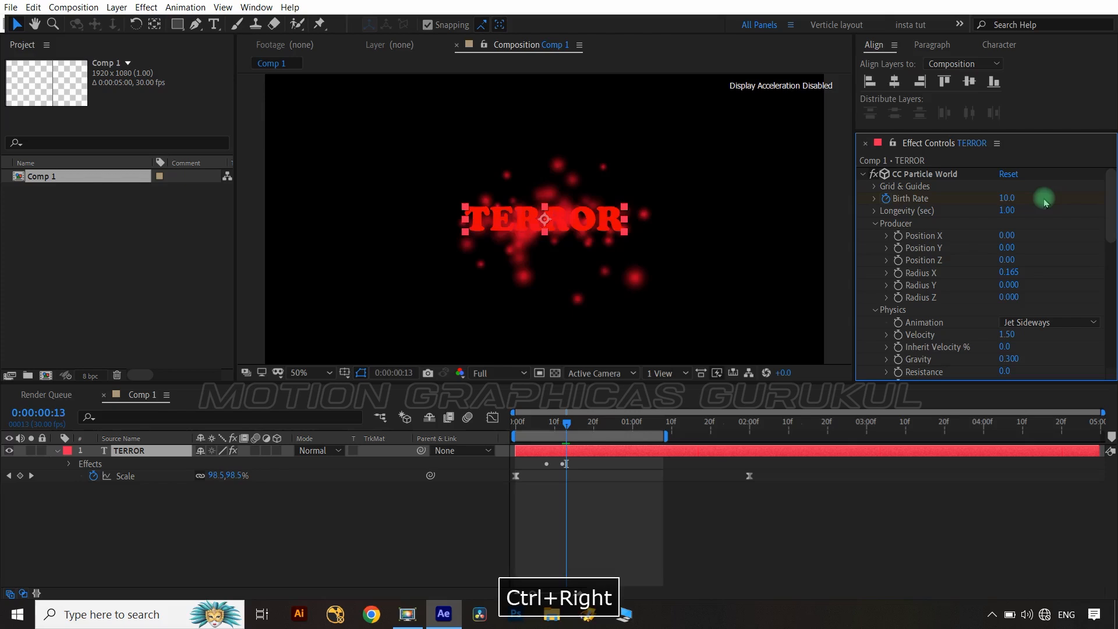
pyautogui.press('Ctrl+Right')
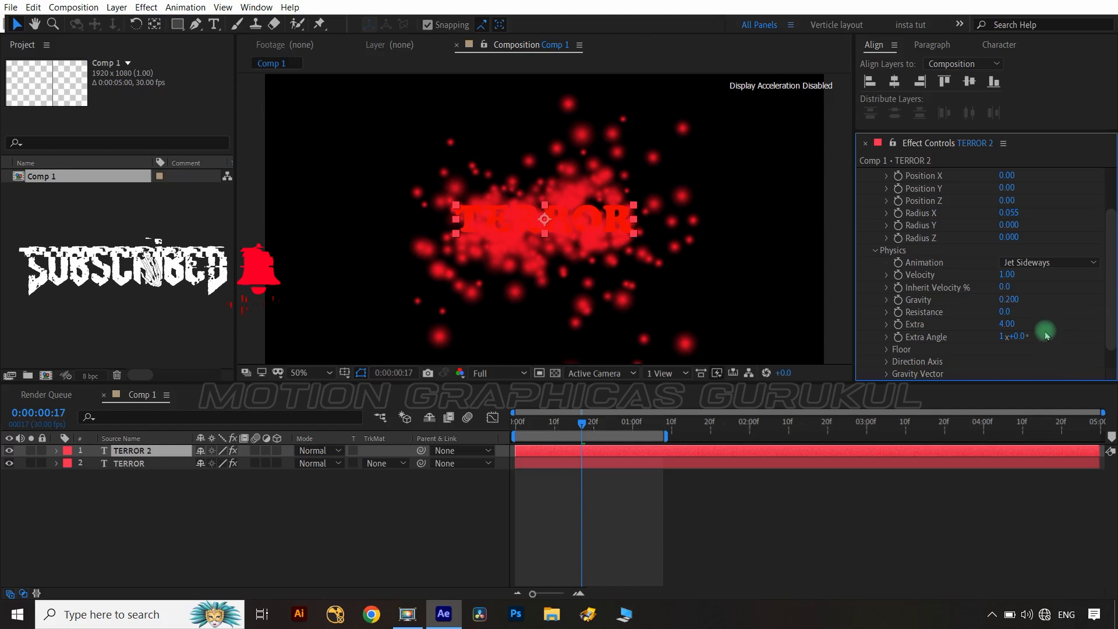
# - Give the TERROR 2 copy Radius X 0.055, velocity 1.00, gravity 0.200, extra 4.00, composited with the original
pyautogui.click(1008, 311)
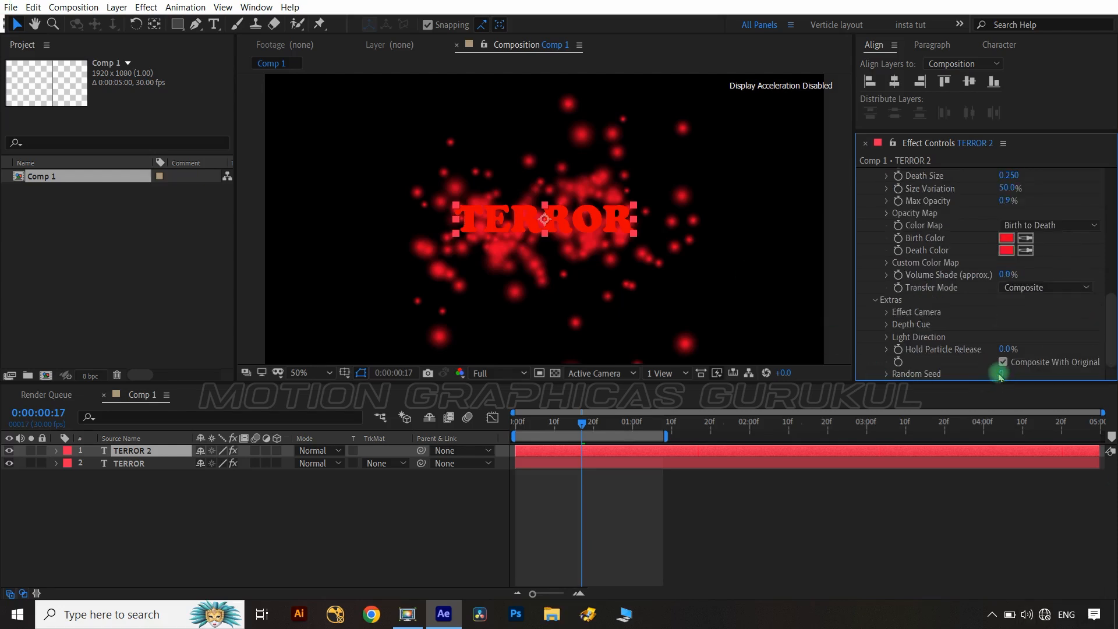
pyautogui.click(146, 7)
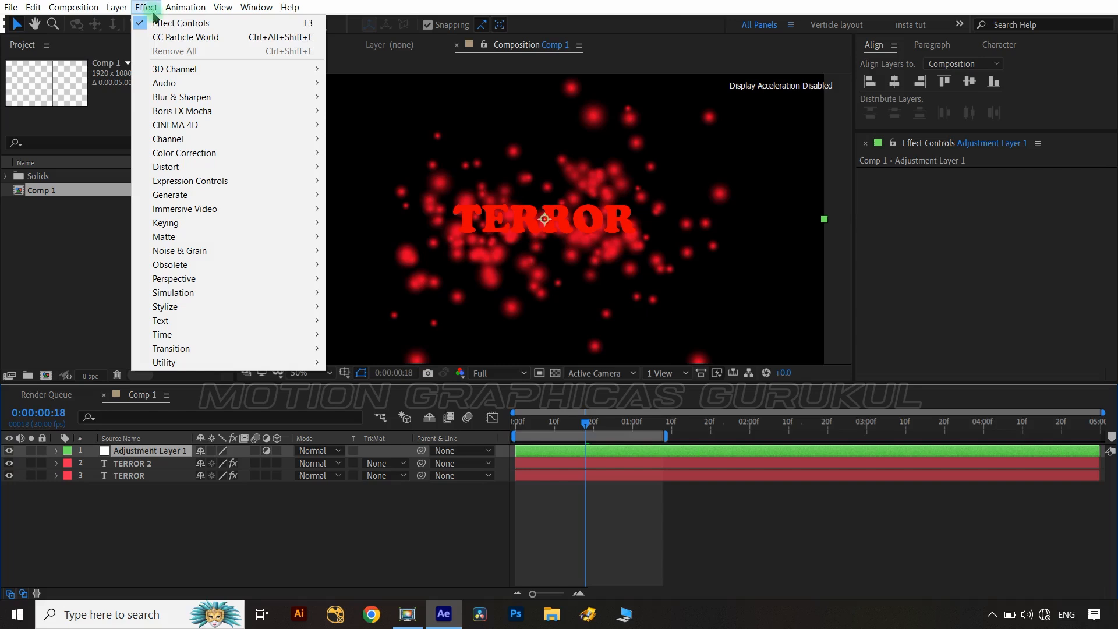
pyautogui.moveTo(187, 292)
pyautogui.write('80')
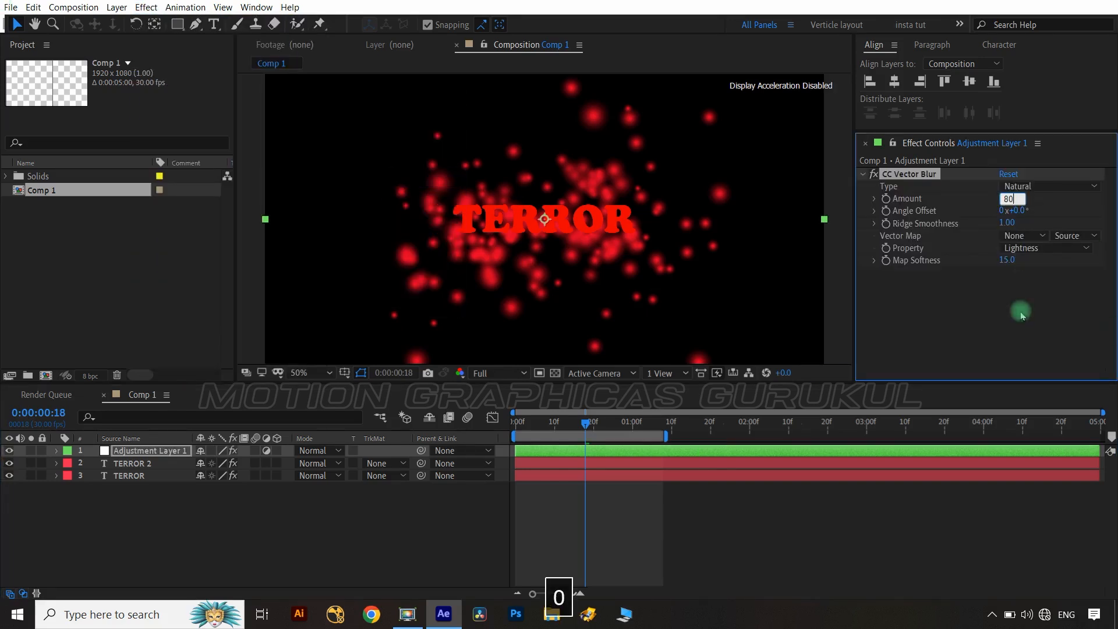
# - Set the adjustment layer's CC Vector Blur Amount to 80 and add a Levels effect
pyautogui.click(145, 7)
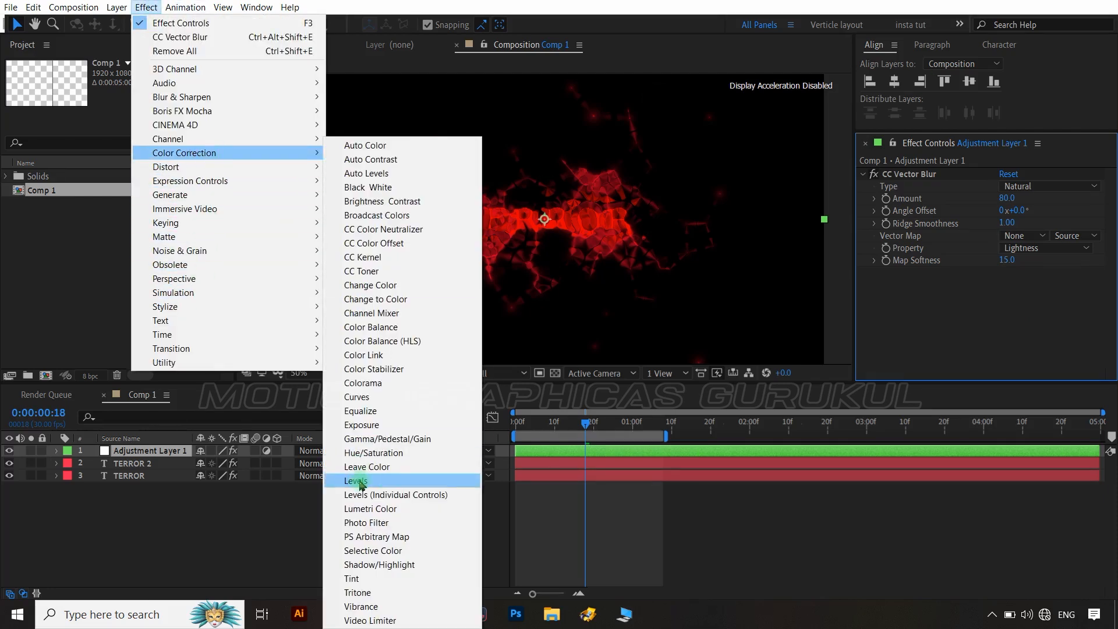
pyautogui.click(360, 481)
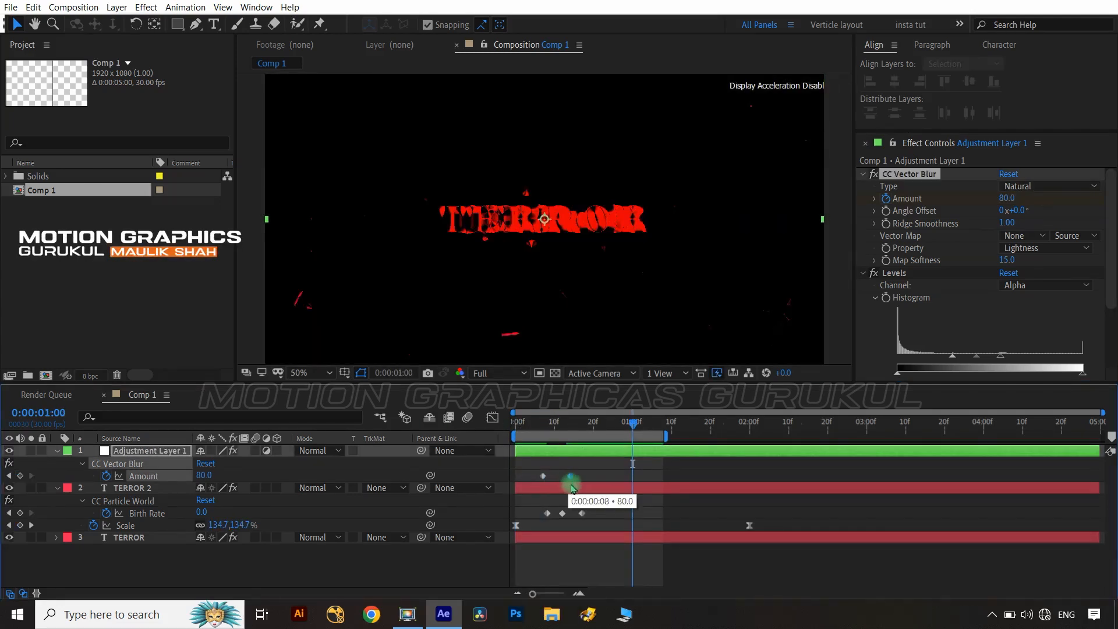
# - Preview the animation, then keyframe both TERROR layers' opacity fading from 100% to 0%
pyautogui.press('space')
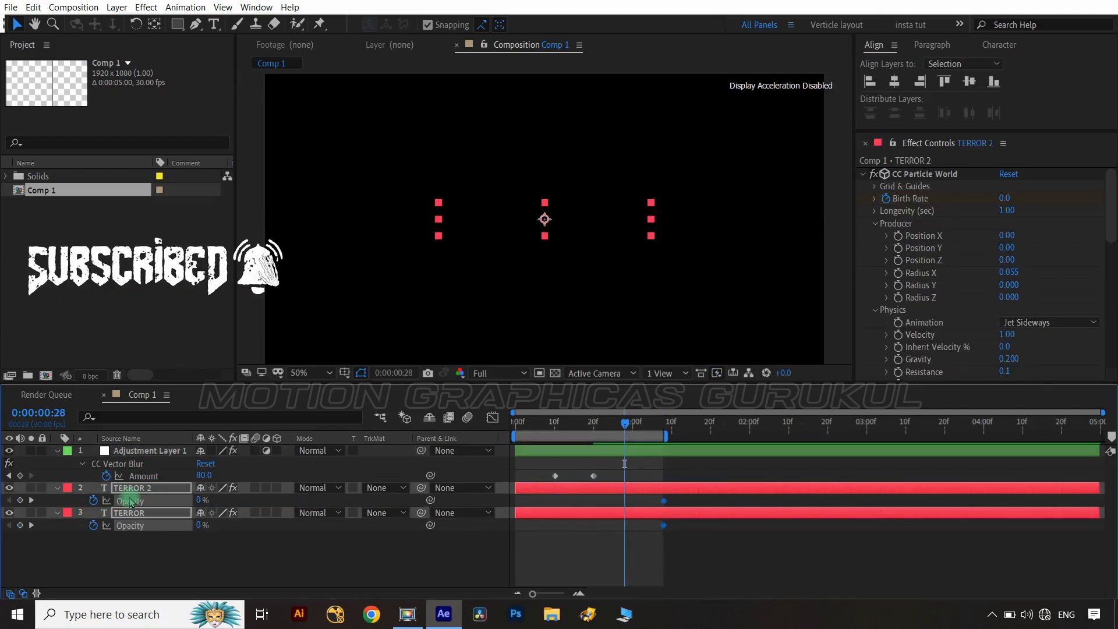
pyautogui.moveTo(623, 433); pyautogui.dragTo(604, 434)
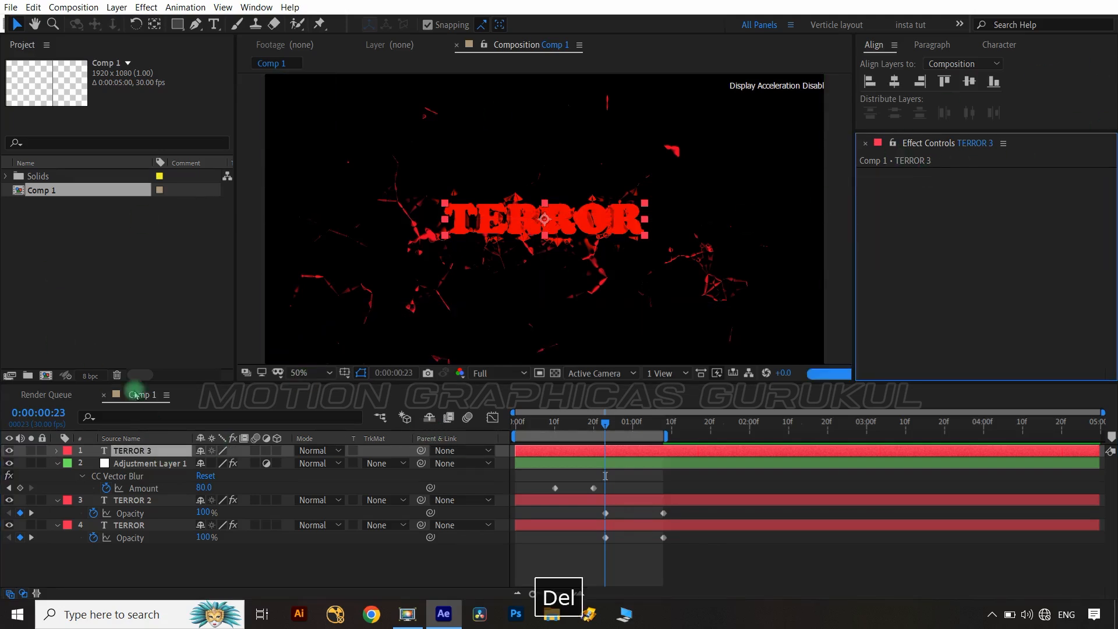
# - Paste the adjustment layer's blur and Levels onto TERROR 3, fading its opacity to 0%
pyautogui.click(149, 463)
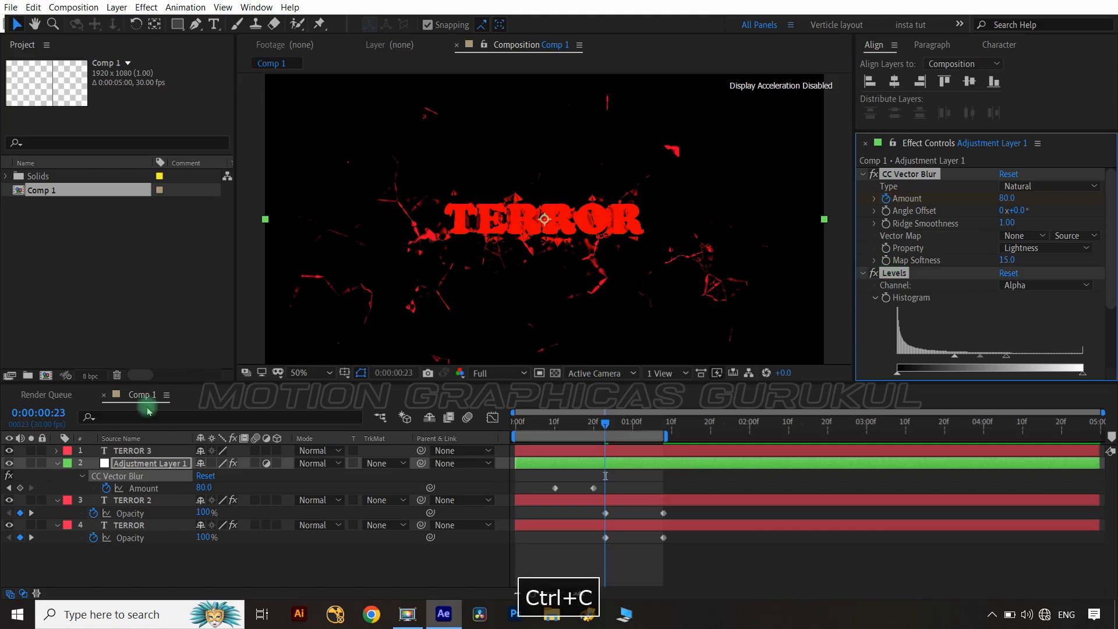
pyautogui.click(130, 450)
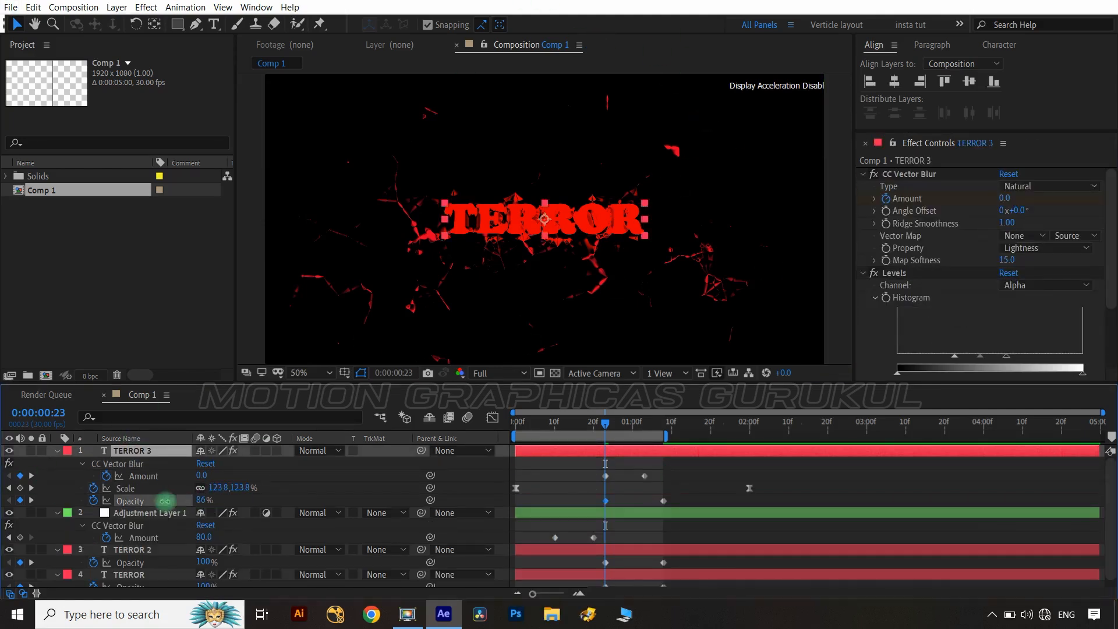
pyautogui.click(661, 415)
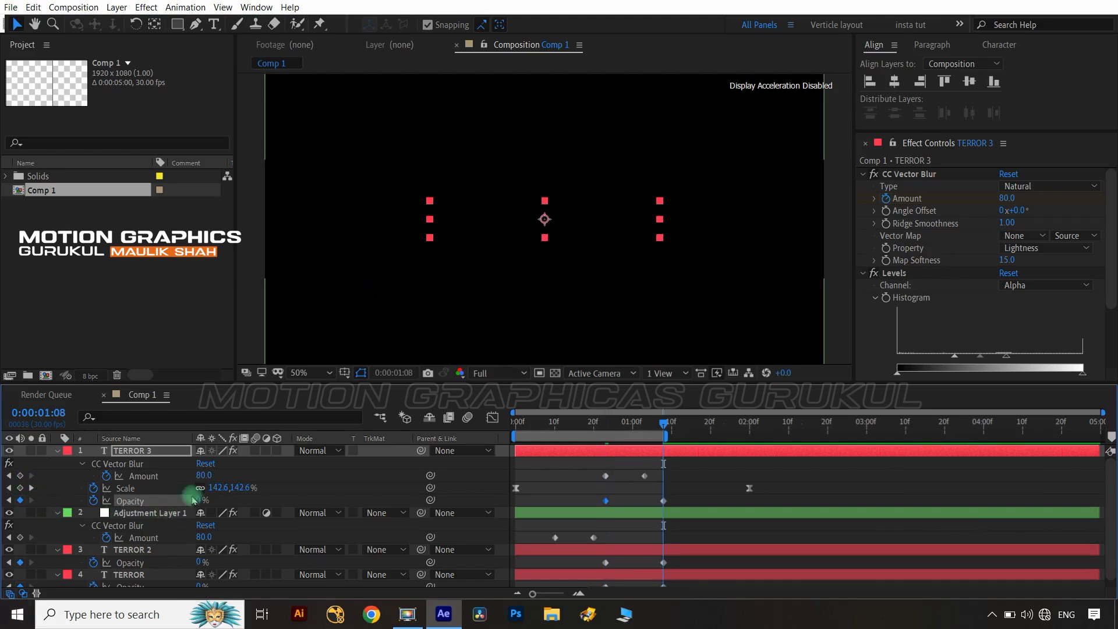